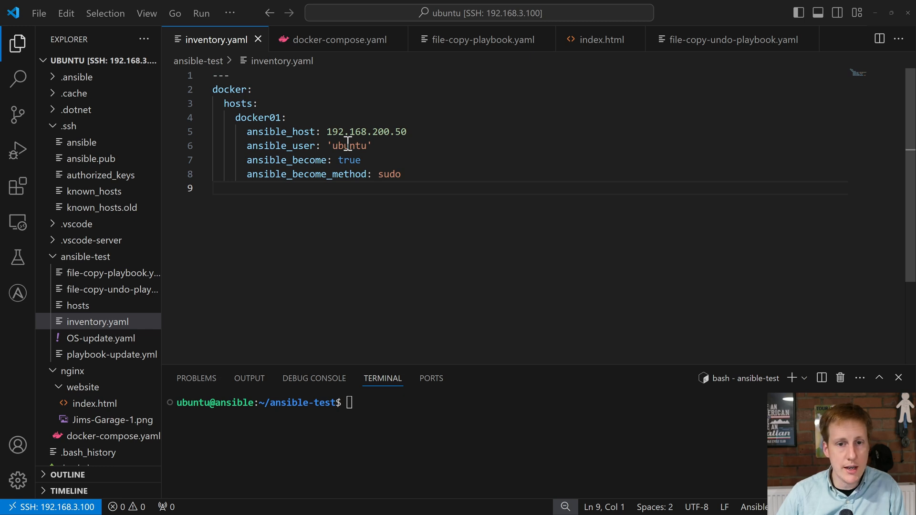
mouse_move(383, 174)
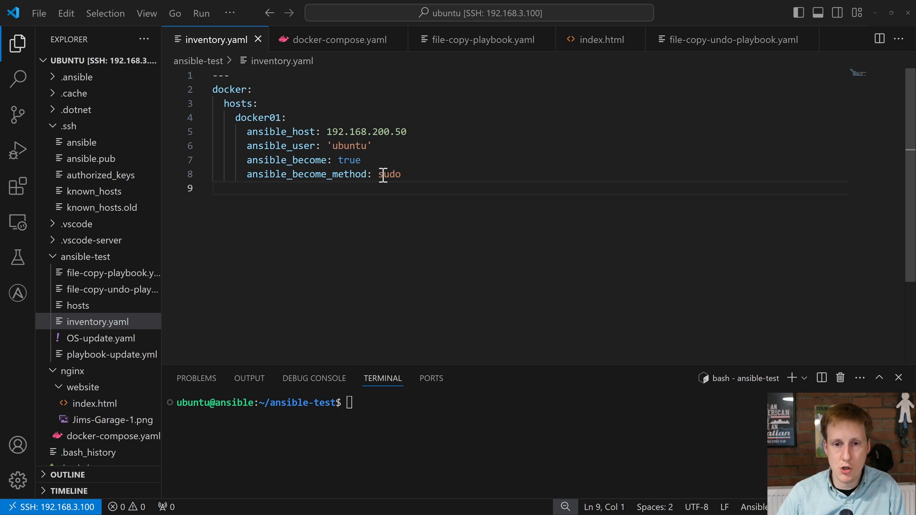
mouse_move(380, 159)
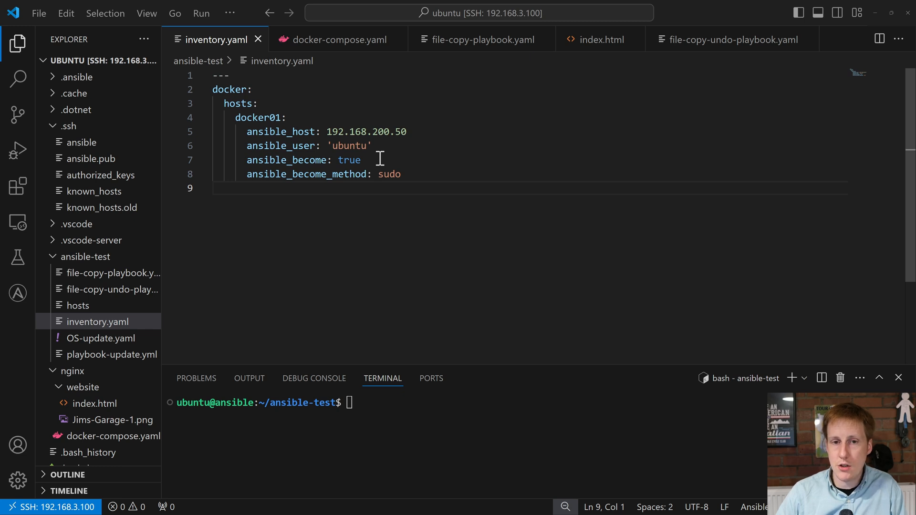
Show the nginx docker-compose.yaml and highlight its templates and website content volume mappings
left_click(339, 40)
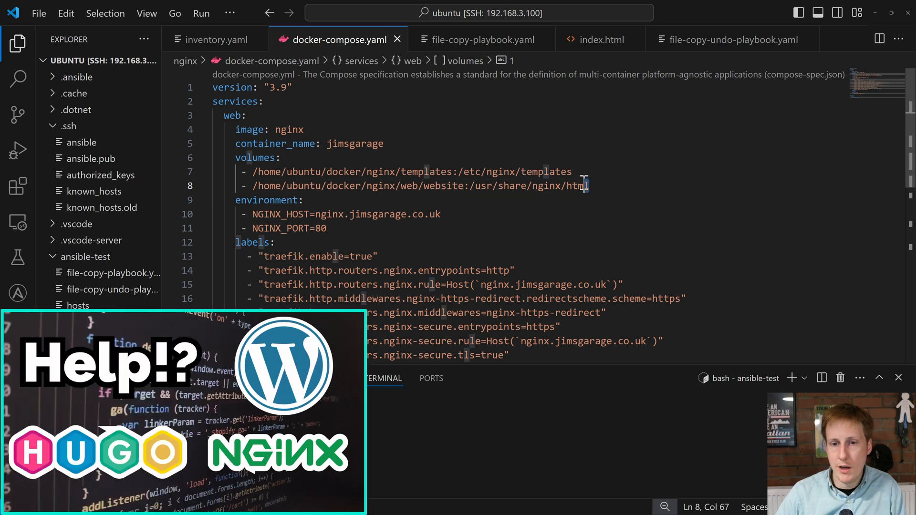
left_click_drag(255, 172, 588, 185)
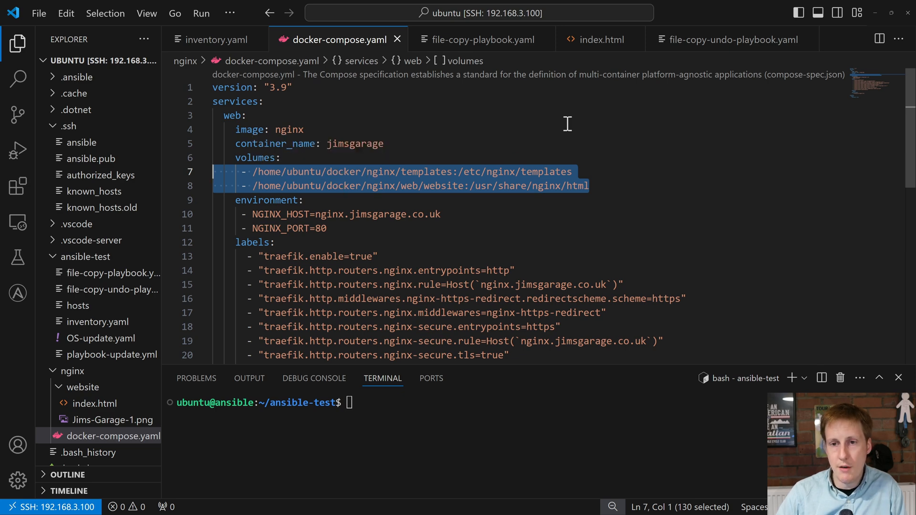
Switch to index.html, whose .hero style uses Jims-Garage-1.png as background
left_click(597, 40)
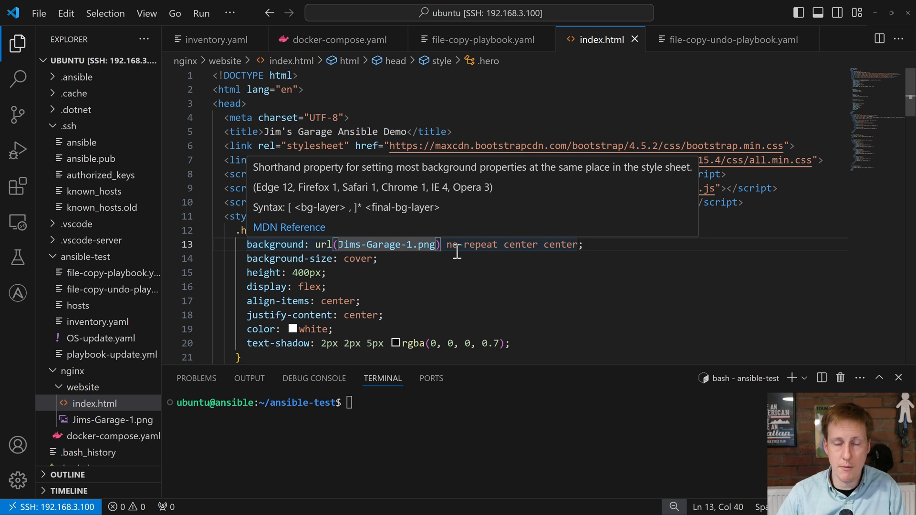
mouse_move(76, 305)
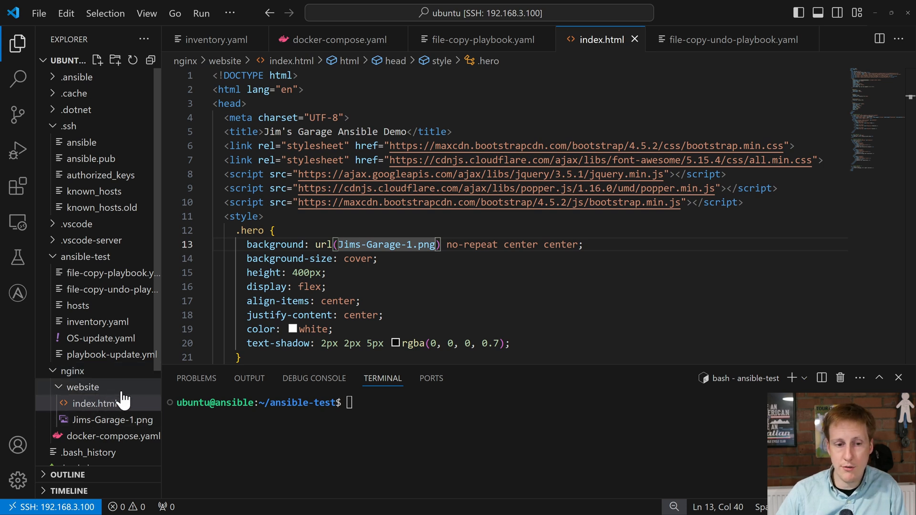
mouse_move(120, 400)
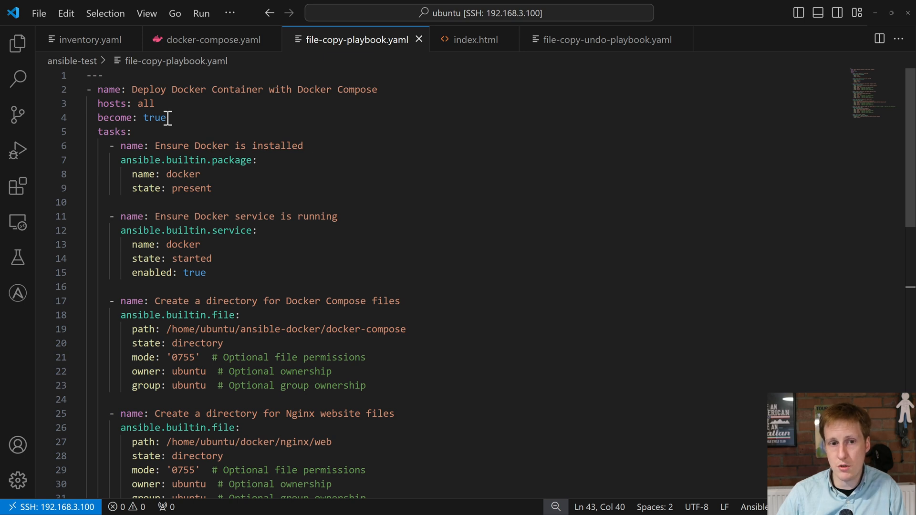
mouse_move(281, 161)
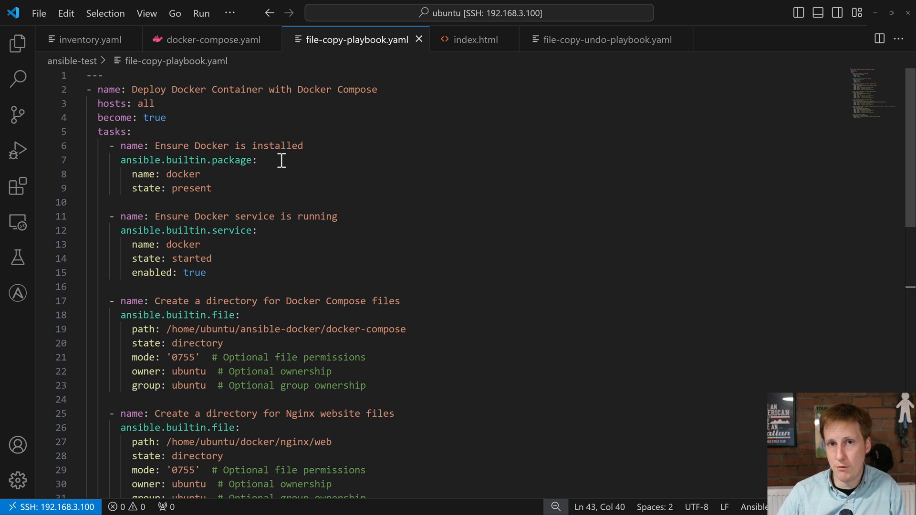
mouse_move(279, 170)
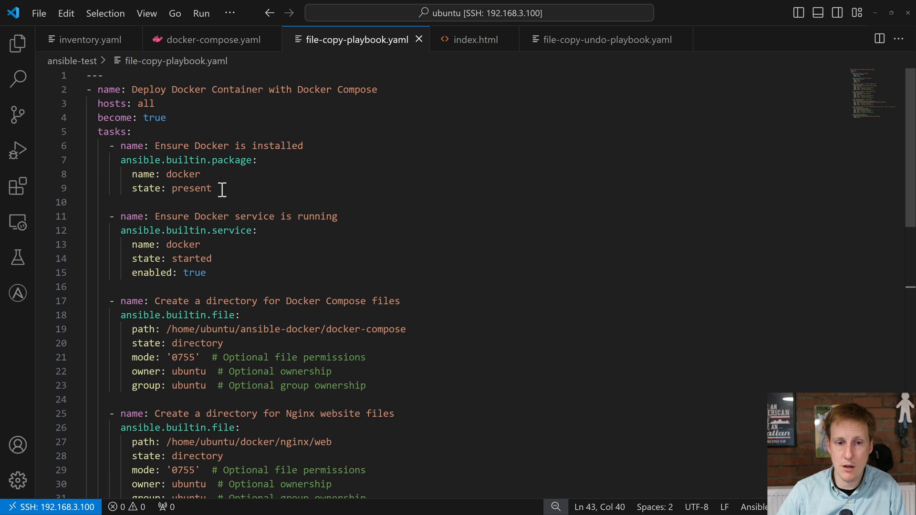
mouse_move(270, 191)
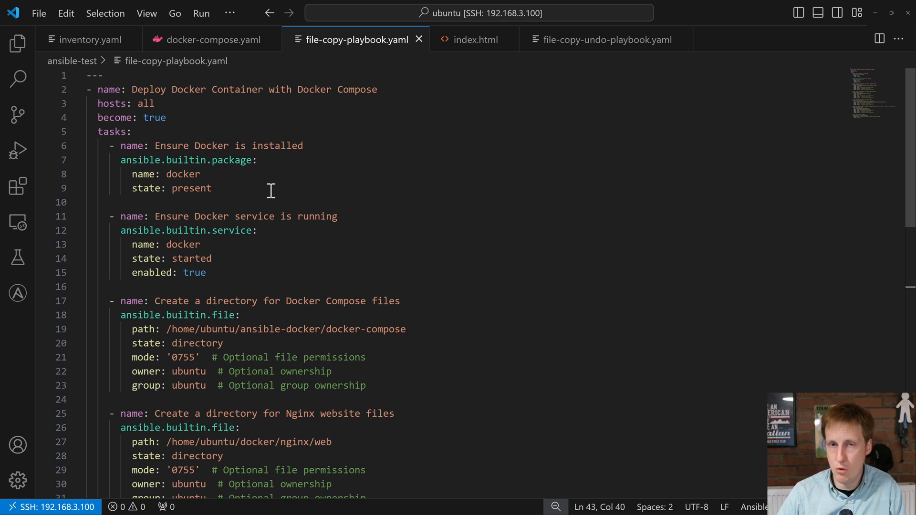
mouse_move(313, 208)
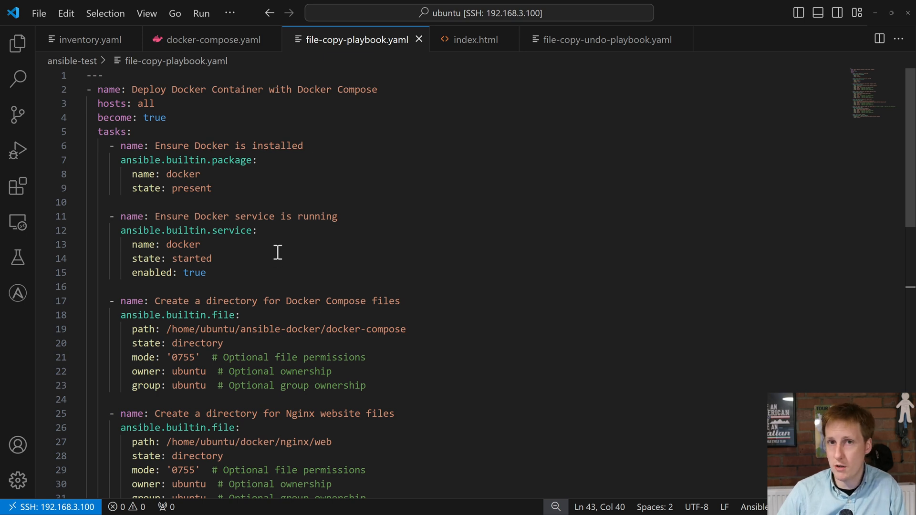
mouse_move(231, 244)
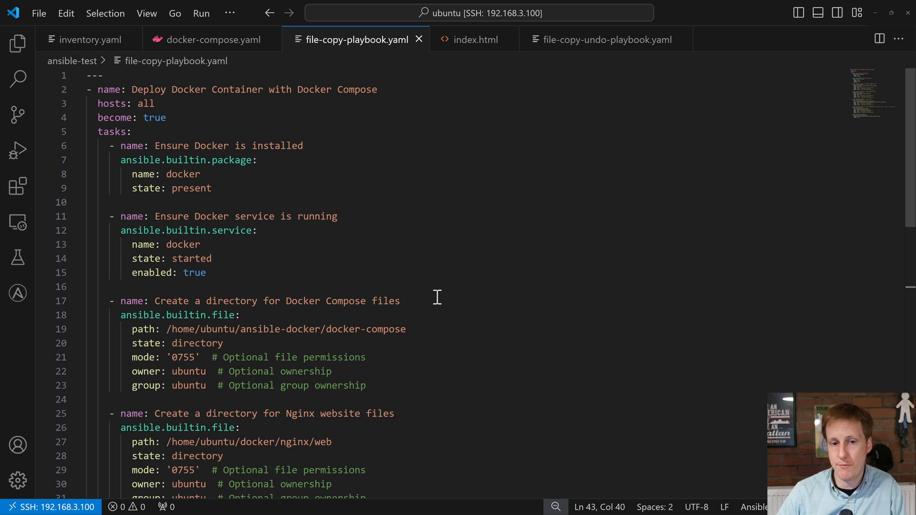
double_click(385, 301)
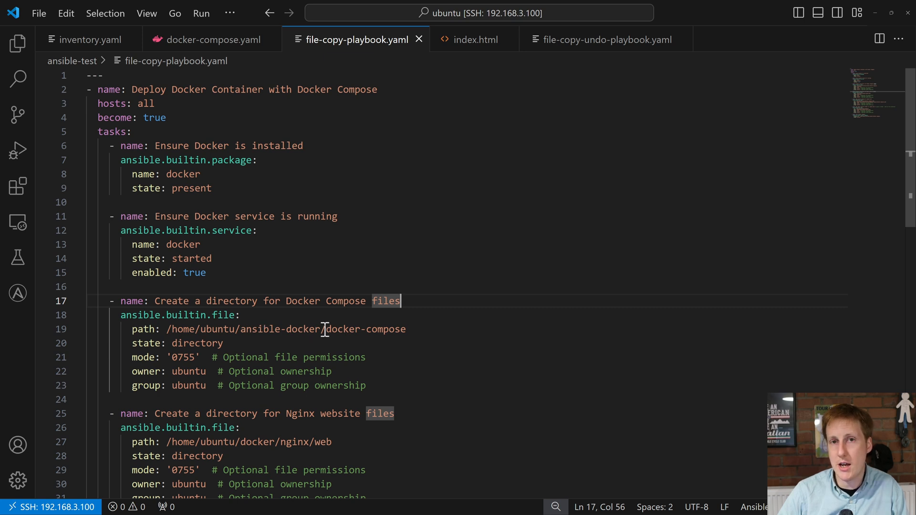
mouse_move(412, 329)
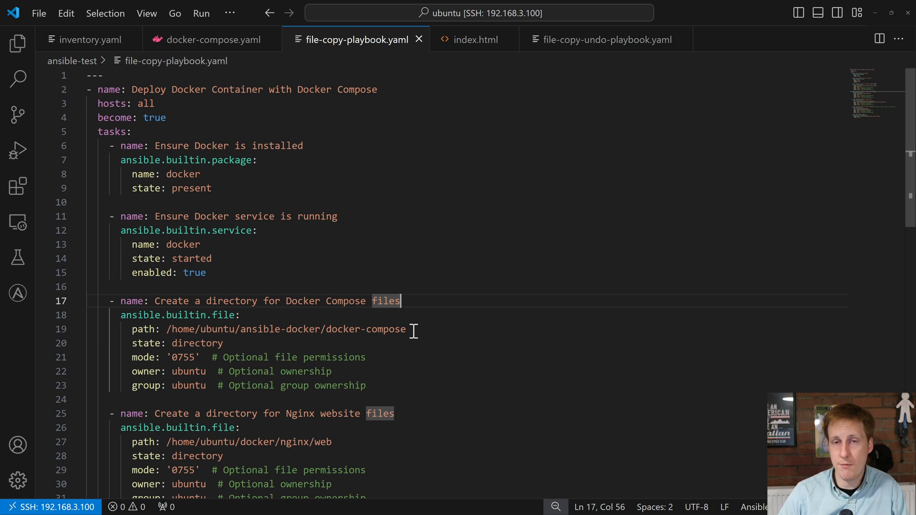
mouse_move(233, 343)
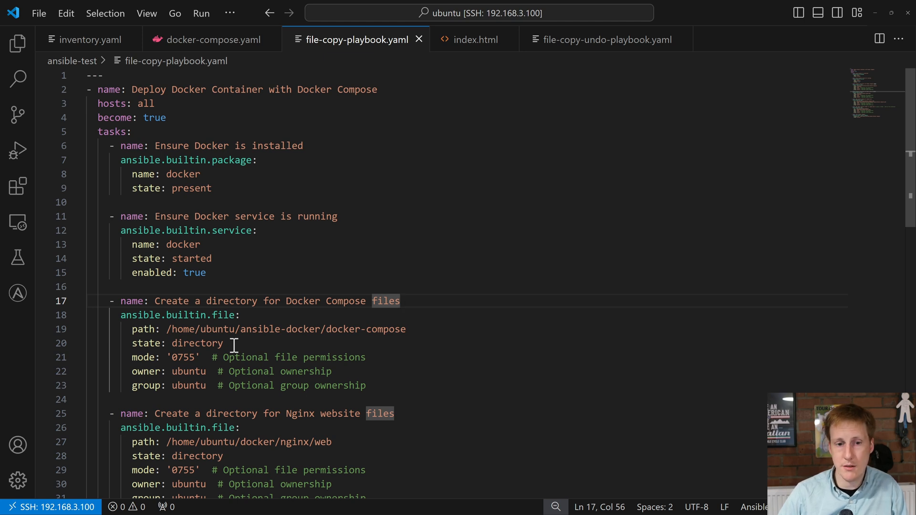
mouse_move(398, 371)
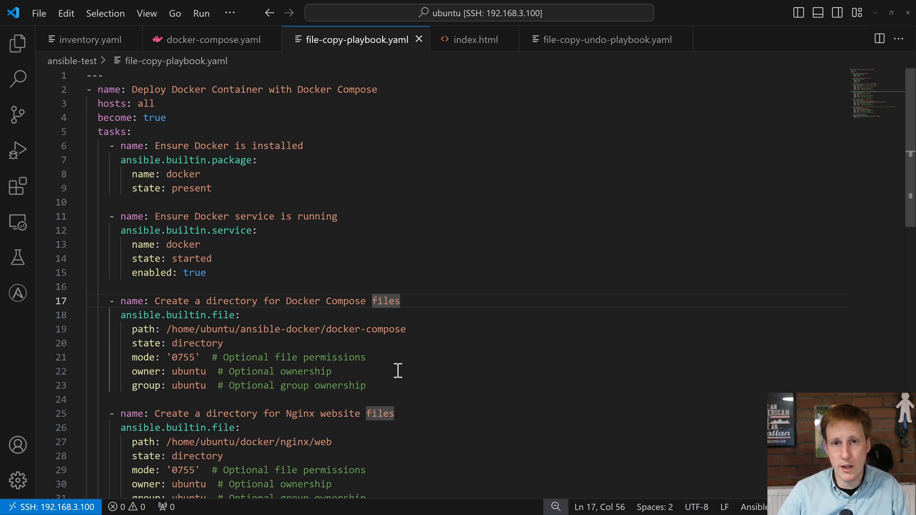
mouse_move(190, 357)
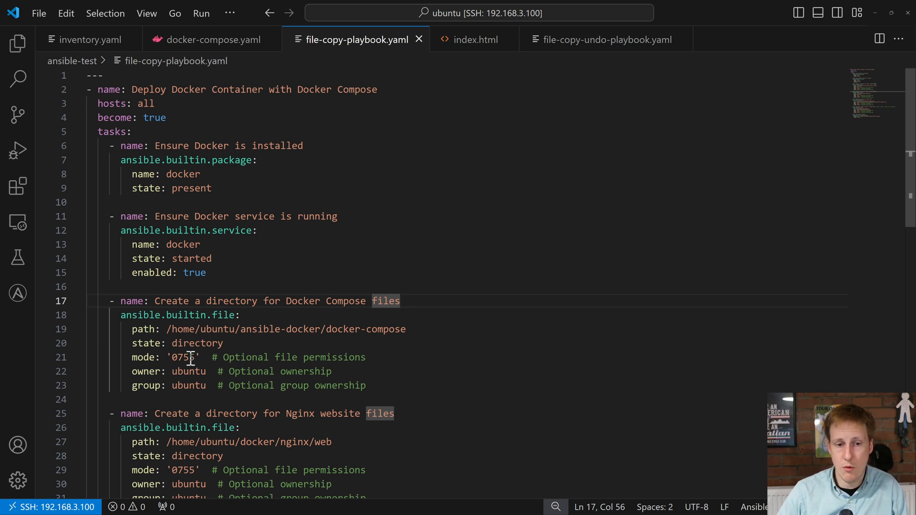
mouse_move(404, 360)
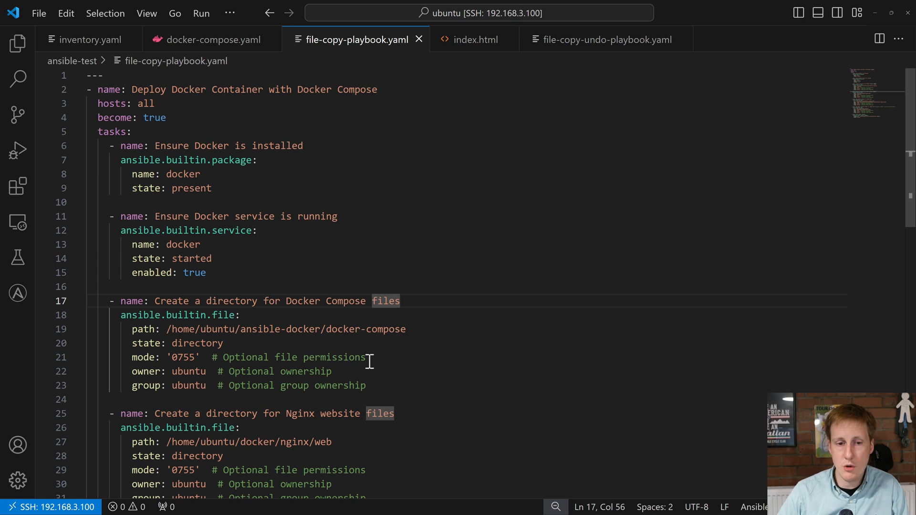
mouse_move(392, 387)
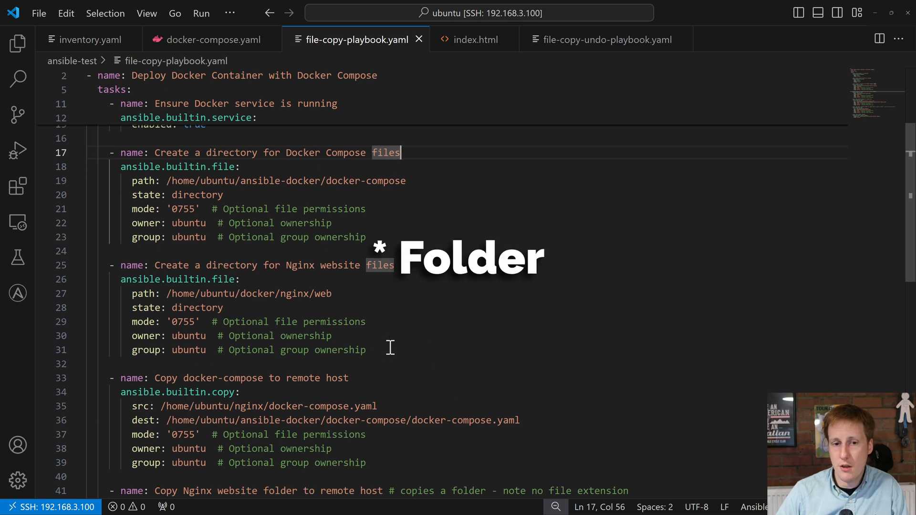
mouse_move(384, 351)
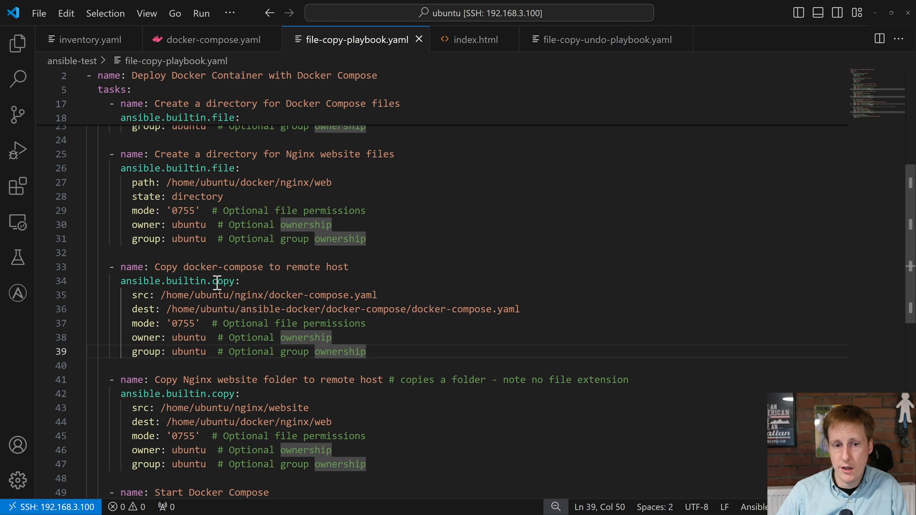
mouse_move(219, 282)
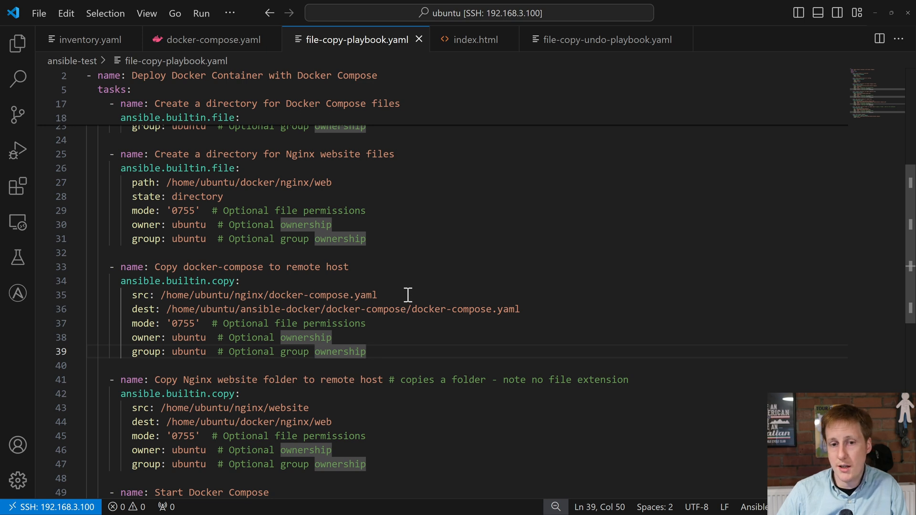
mouse_move(378, 295)
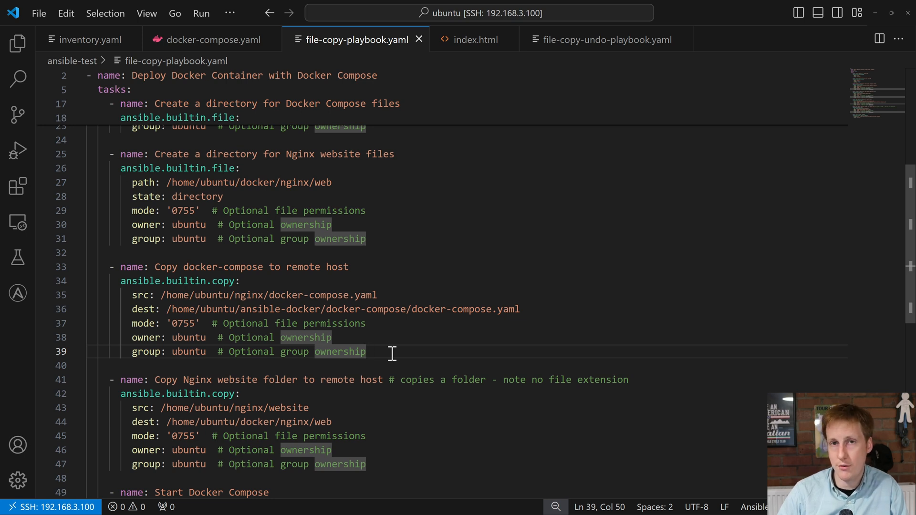
mouse_move(378, 408)
type("state: present")
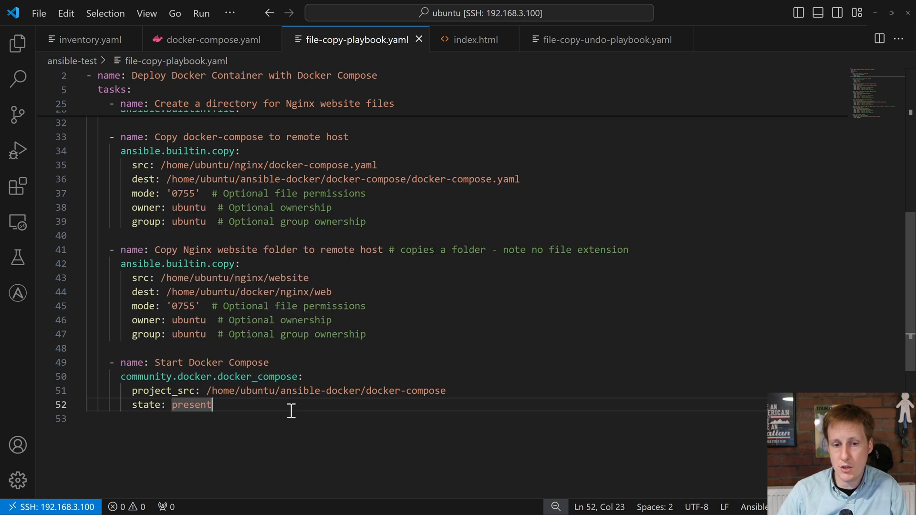
mouse_move(236, 89)
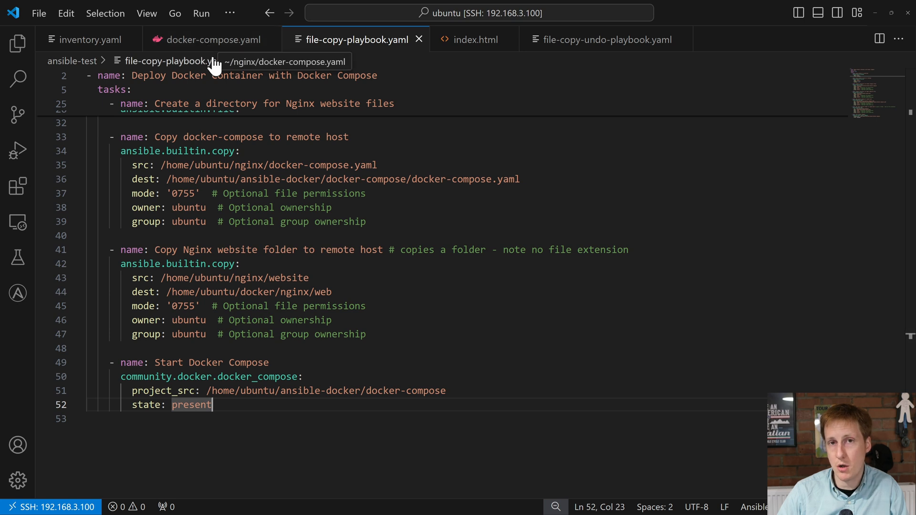
mouse_move(285, 172)
type("ansible-playbook file-copy-playbook.yaml -i inventory.yaml --key-file ~/.ssh/ansible --ask-become-pass")
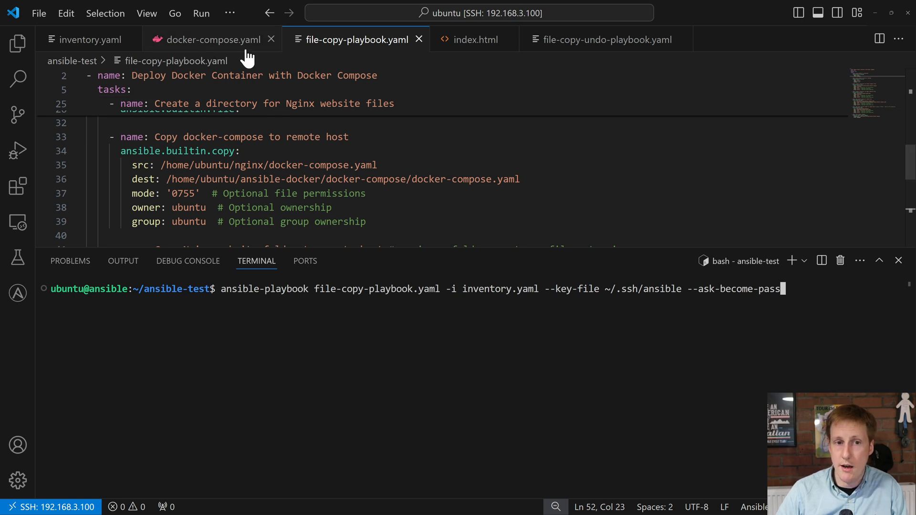
mouse_move(355, 39)
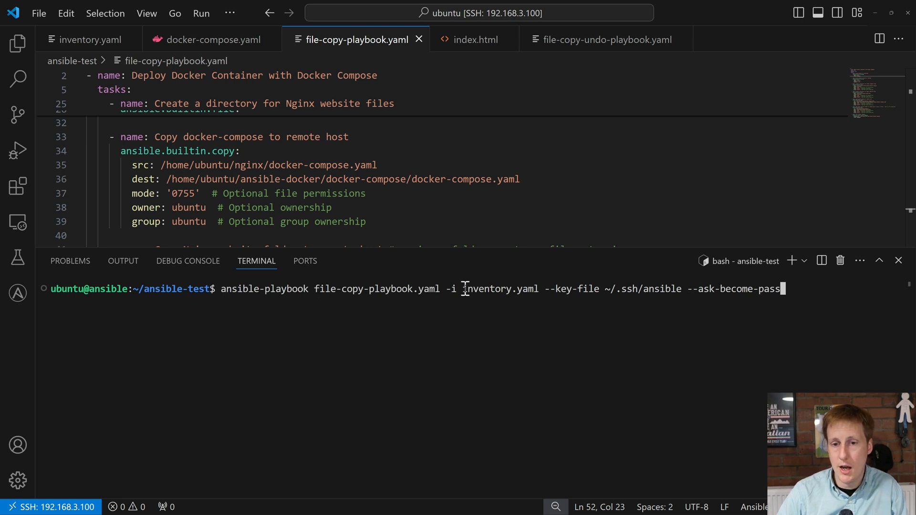
mouse_move(521, 314)
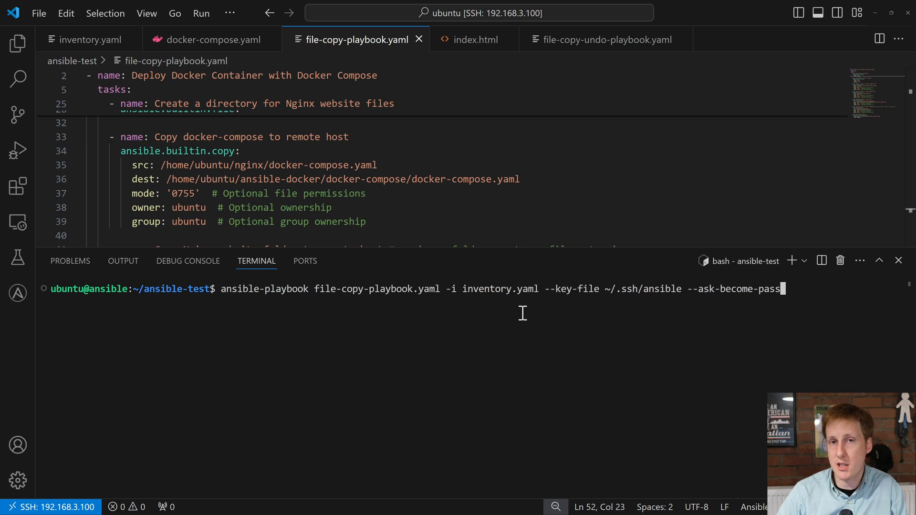
mouse_move(567, 295)
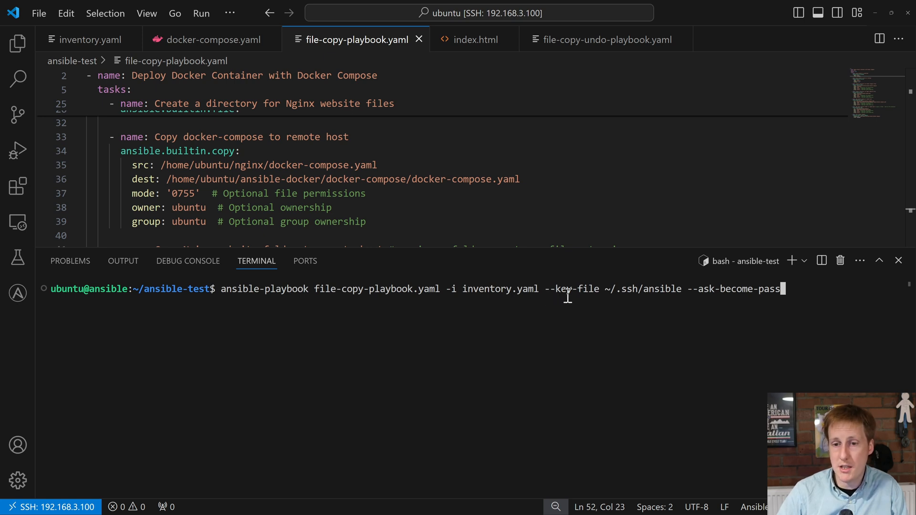
mouse_move(664, 306)
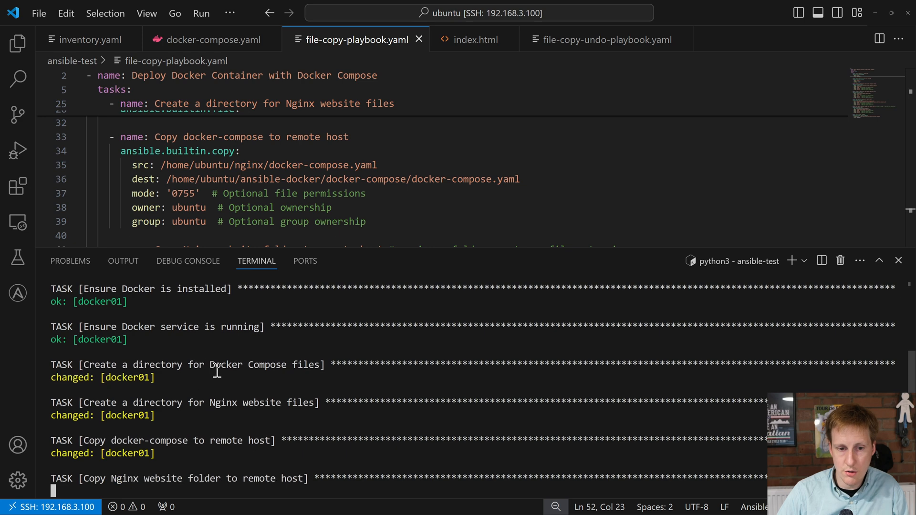
Scroll the deploy playbook output down to the PLAY RECAP for docker01
scroll("down", 3)
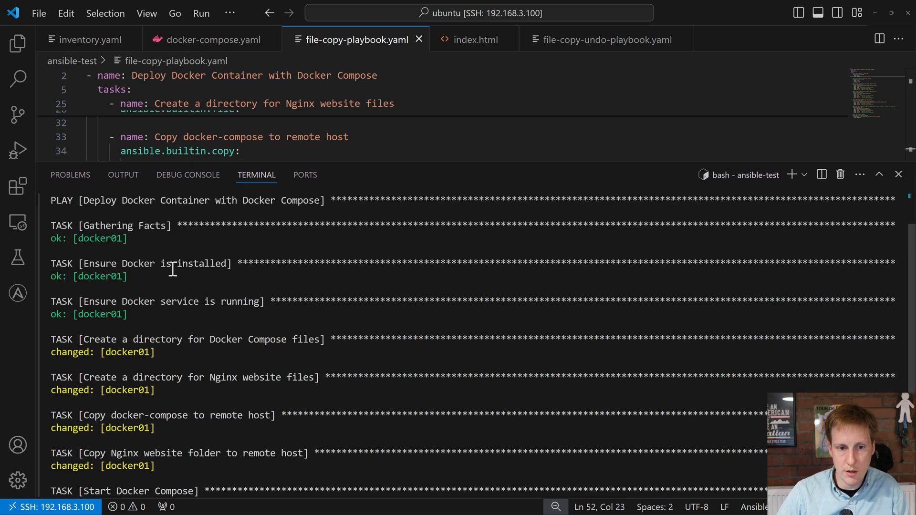
mouse_move(135, 276)
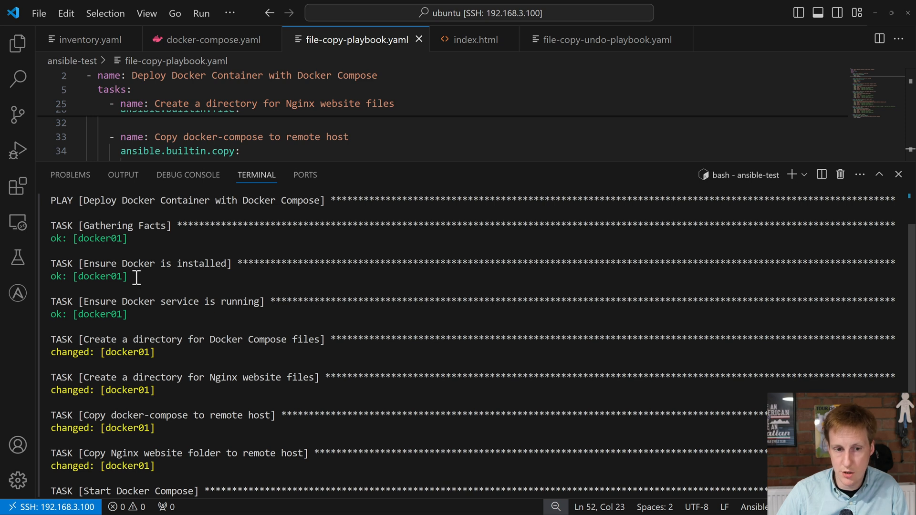
mouse_move(140, 315)
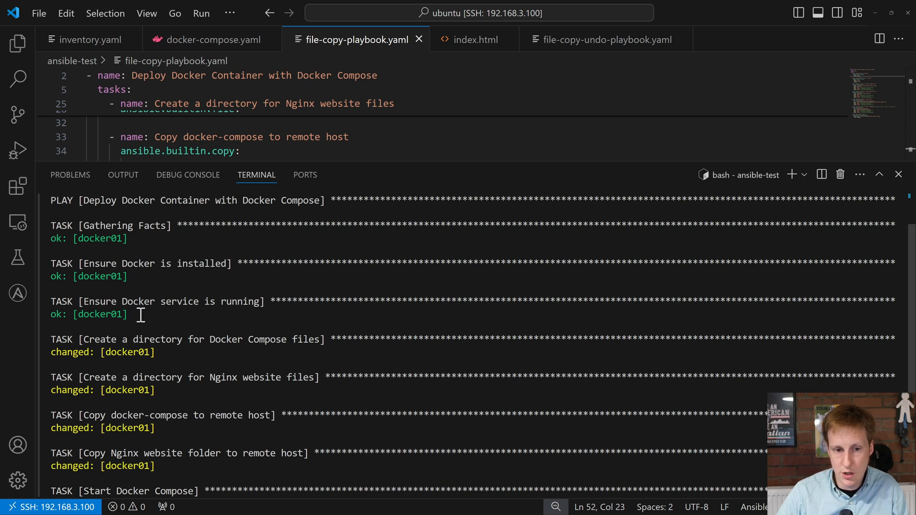
mouse_move(153, 352)
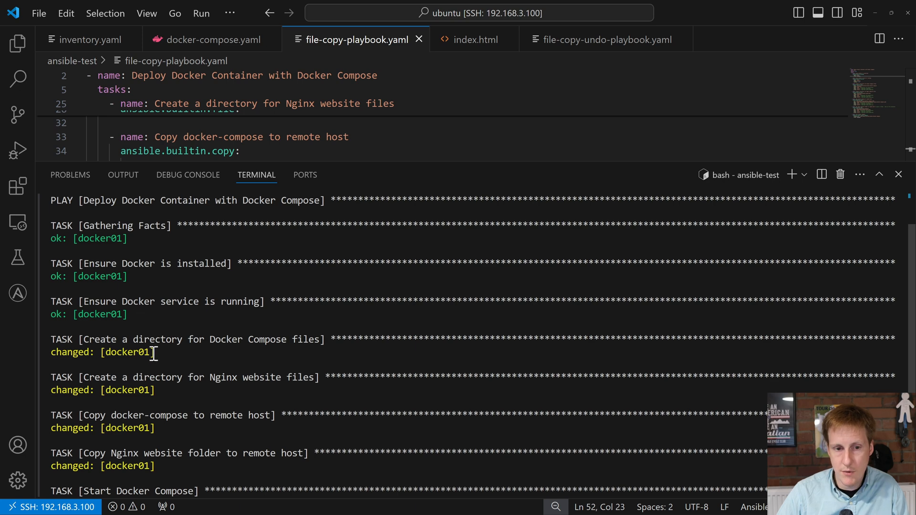
scroll("down", 3)
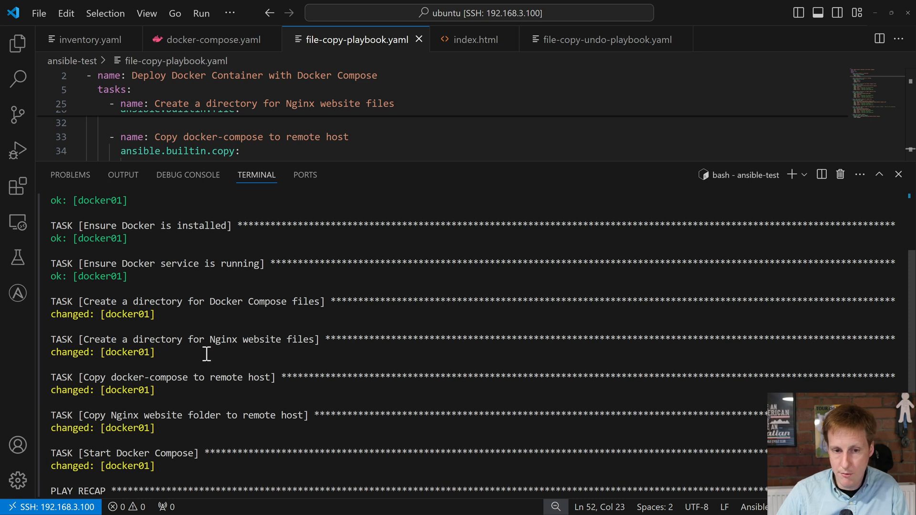
mouse_move(172, 388)
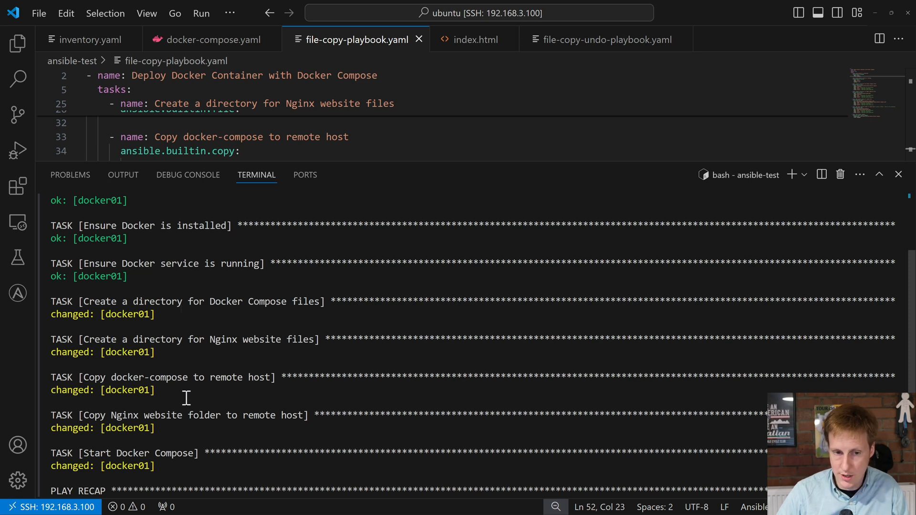
mouse_move(169, 428)
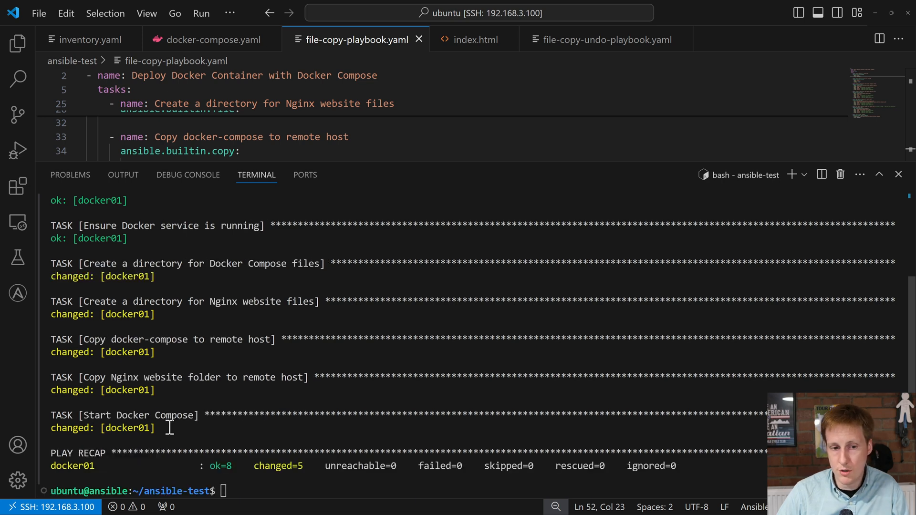
mouse_move(213, 382)
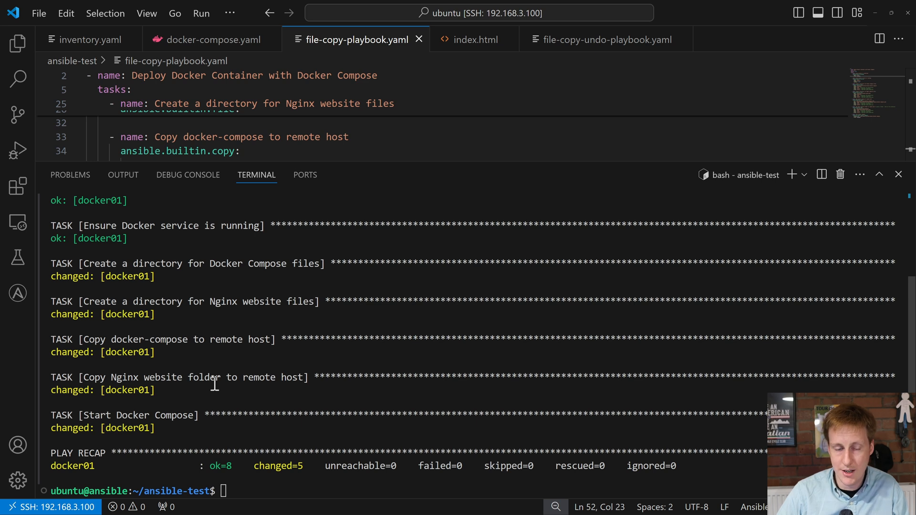
mouse_move(168, 426)
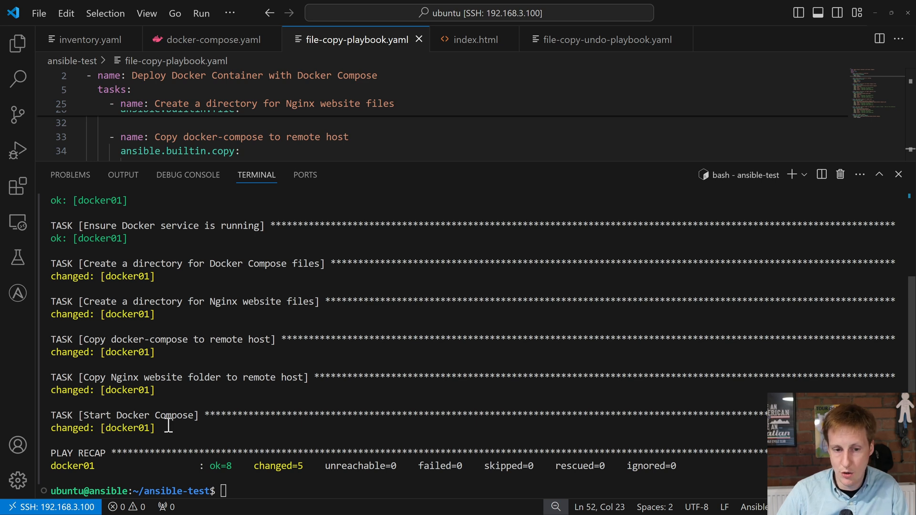
mouse_move(166, 268)
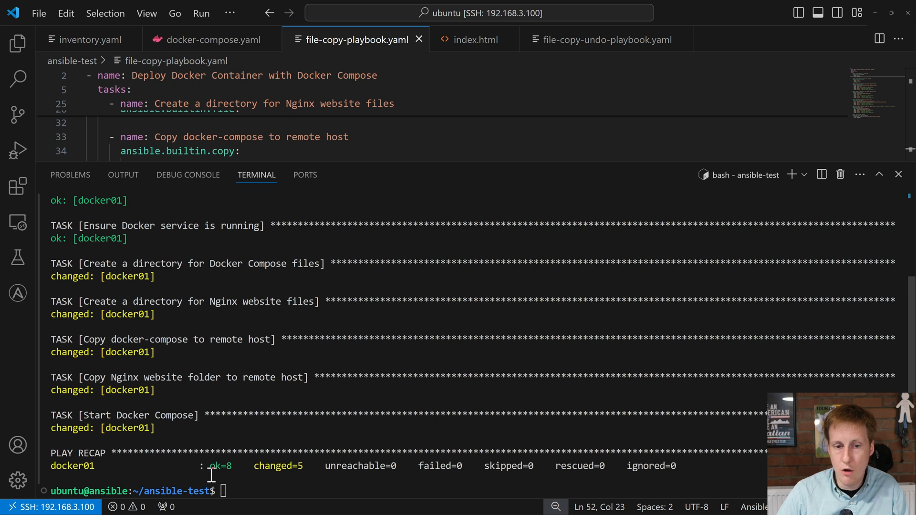
mouse_move(240, 472)
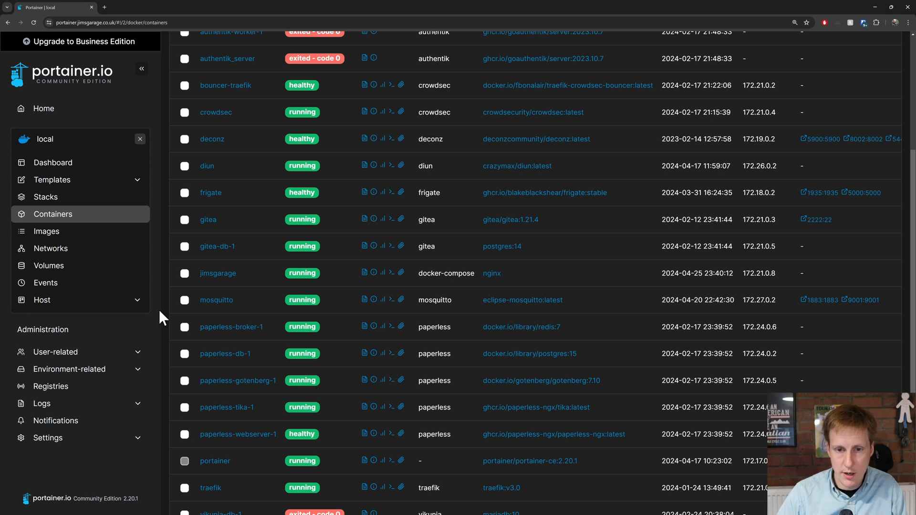
mouse_move(217, 273)
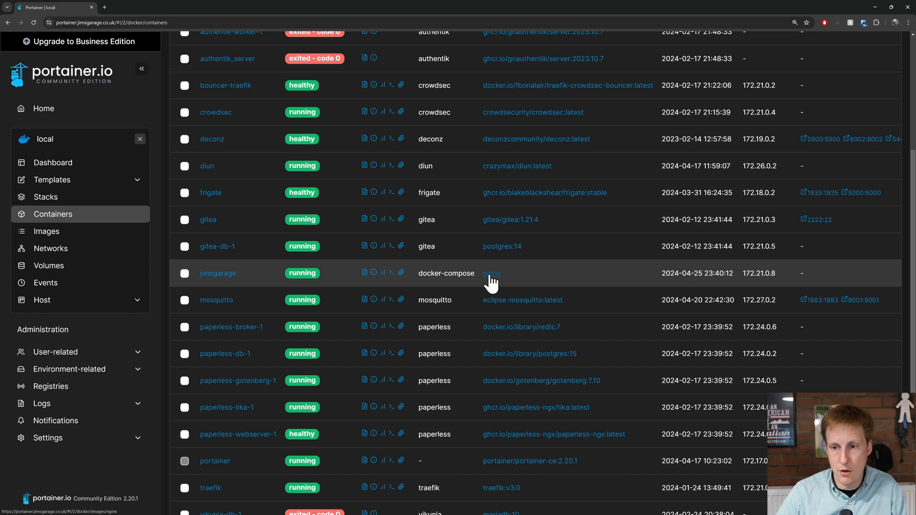
mouse_move(728, 287)
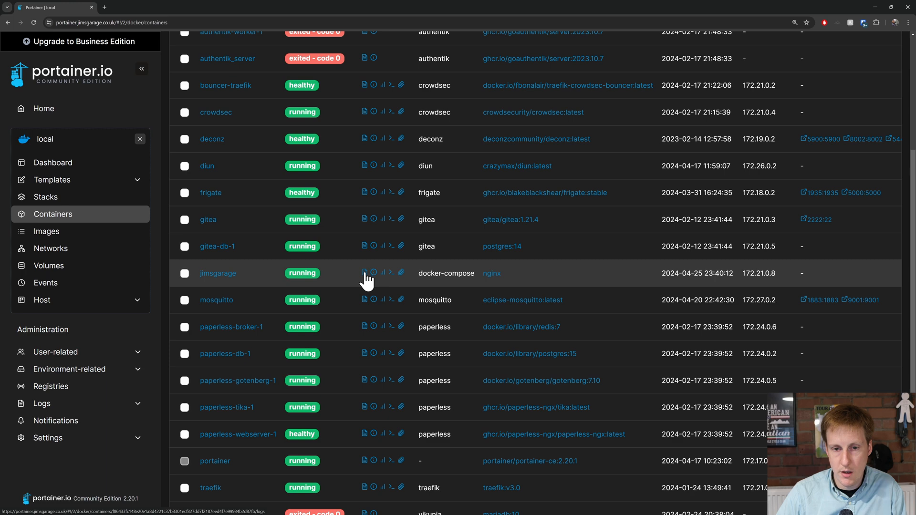
Open the jimsgarage container's logs showing nginx worker processes started
left_click(393, 273)
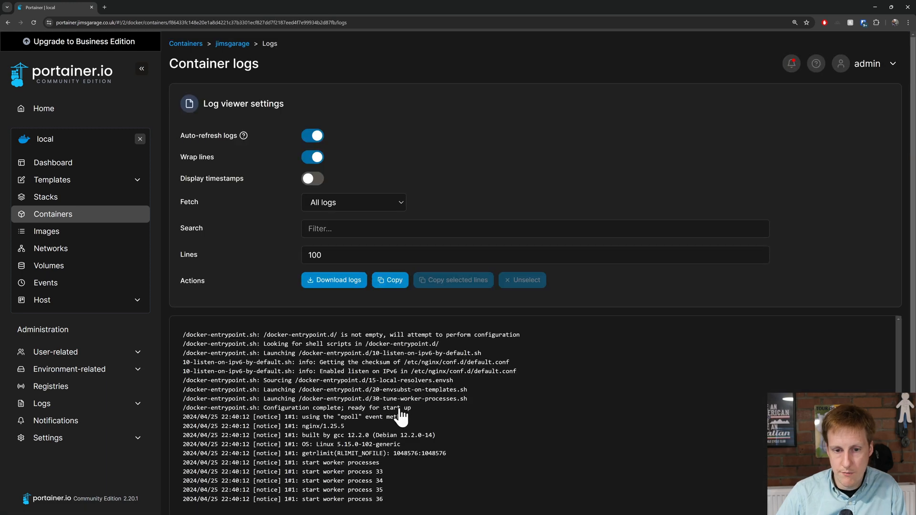
scroll("down", 3)
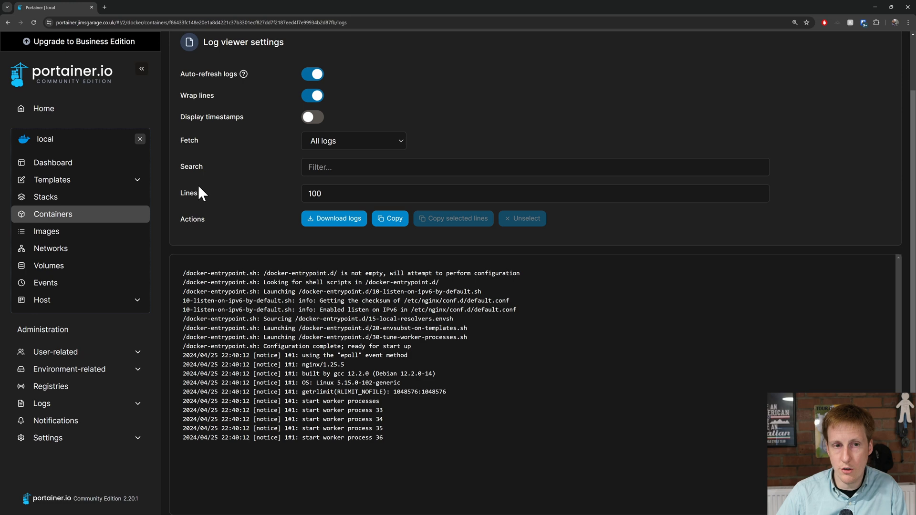
mouse_move(181, 142)
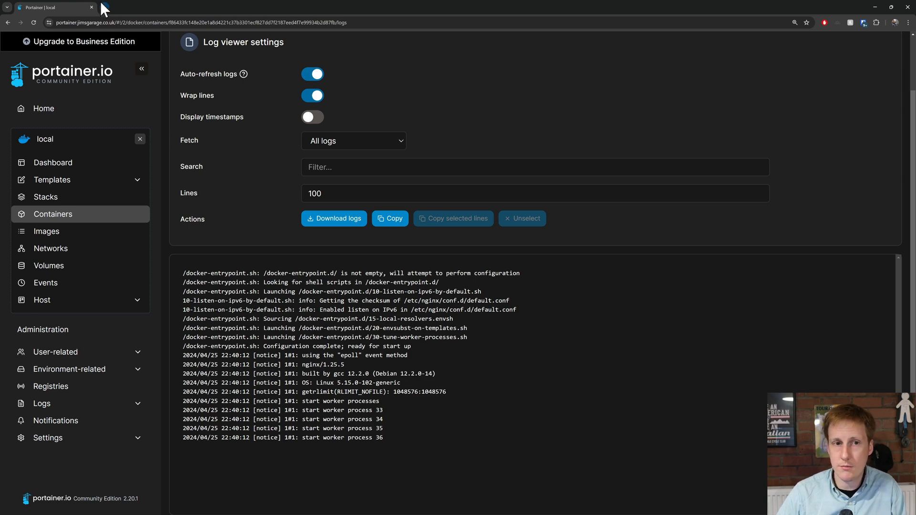
Return to the VS Code terminal showing recap ok=8, changed=5, failed=0
left_click(135, 7)
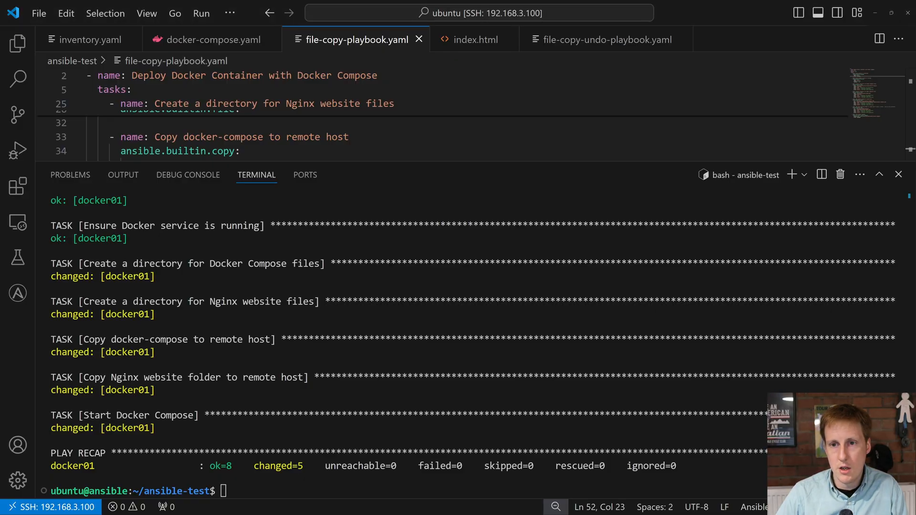
Show file-copy-undo-playbook.yaml and highlight the 'absent' state value in its tasks
left_click(604, 39)
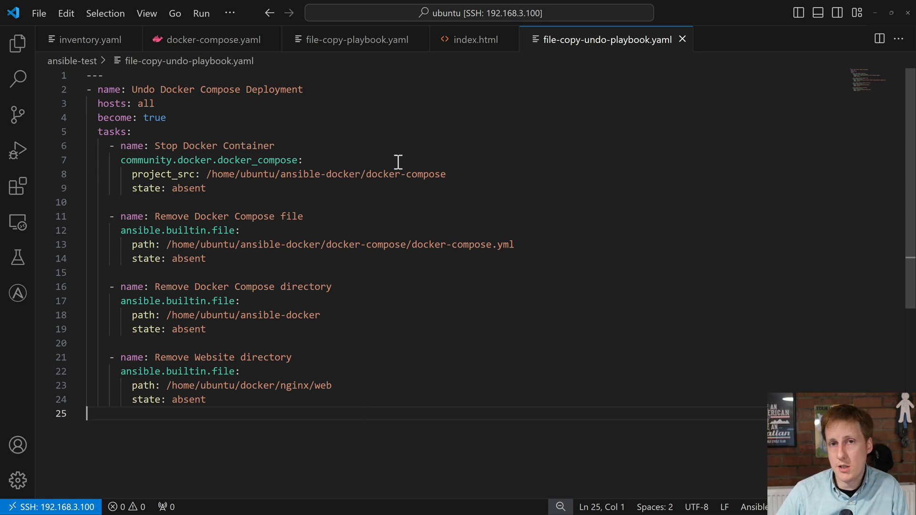
mouse_move(215, 153)
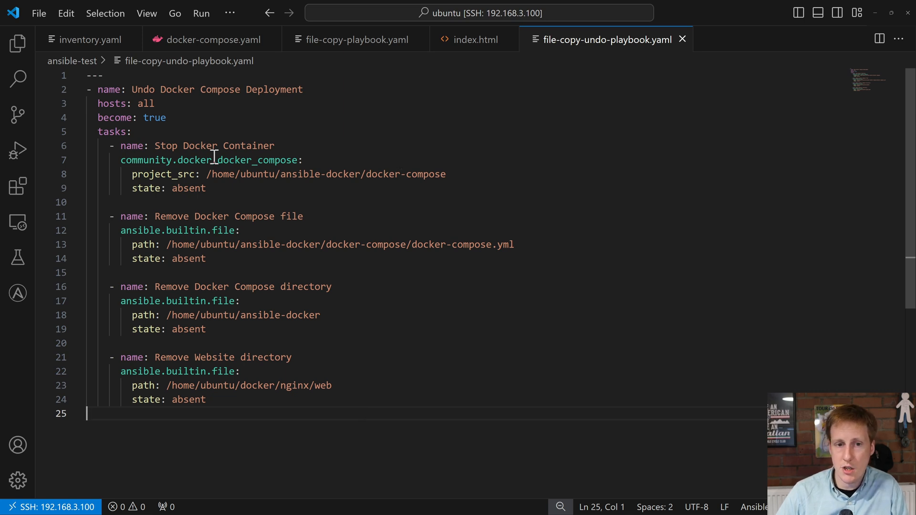
mouse_move(208, 160)
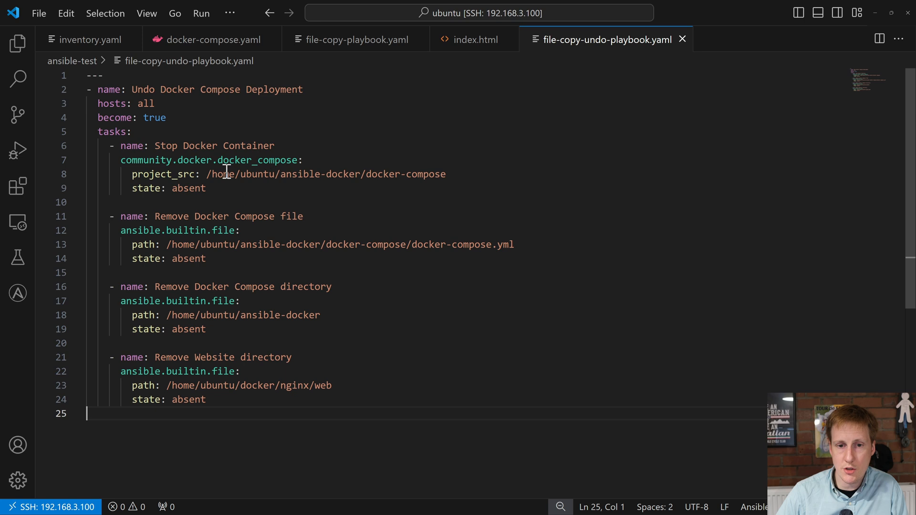
left_click_drag(206, 174, 445, 173)
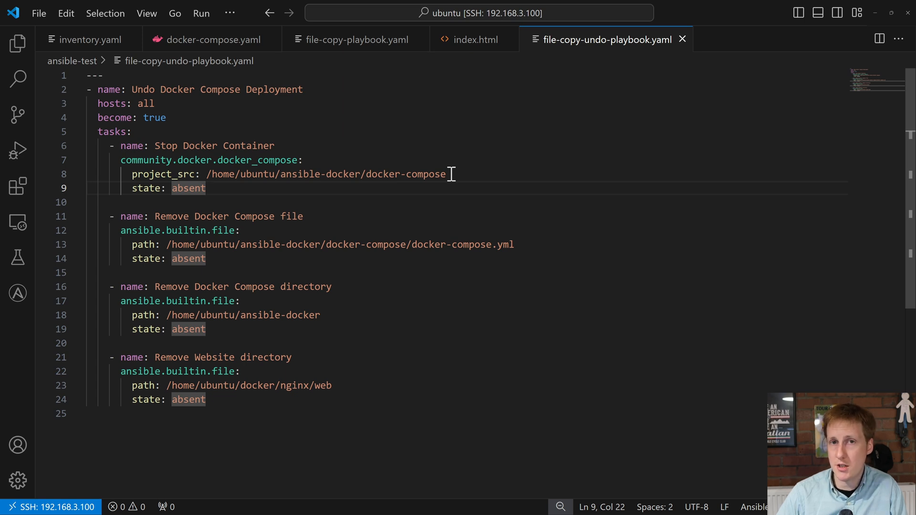
mouse_move(302, 244)
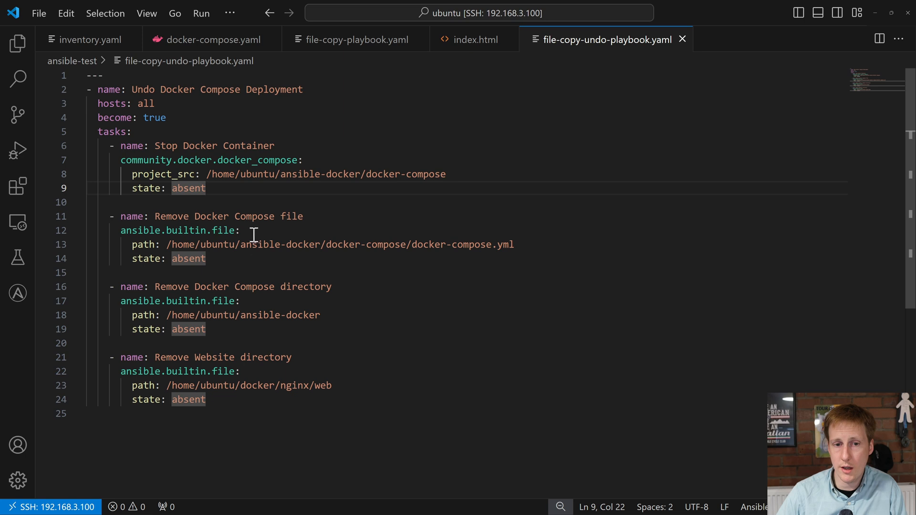
mouse_move(256, 260)
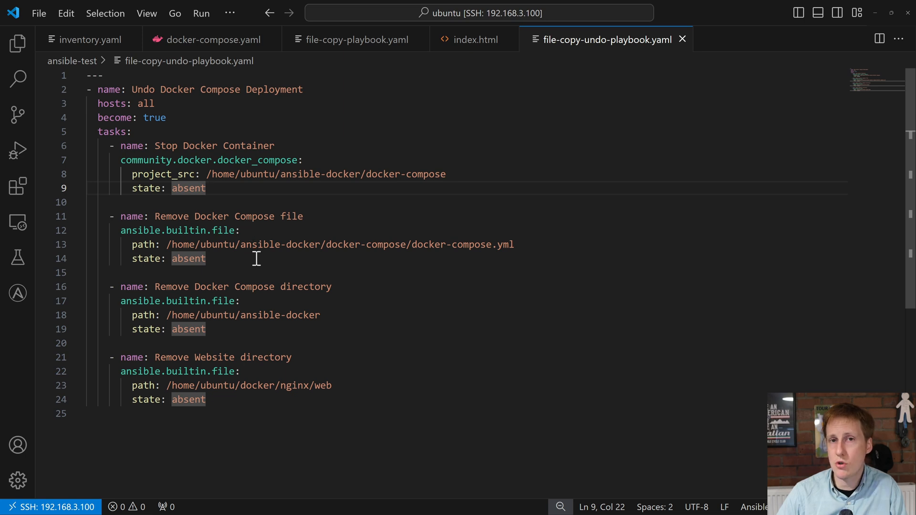
mouse_move(456, 251)
type("ansible-playbook file-copy-undo-playbook.yaml -i inventory.yaml --key-file ~/.ssh/ansible --ask-become-pass")
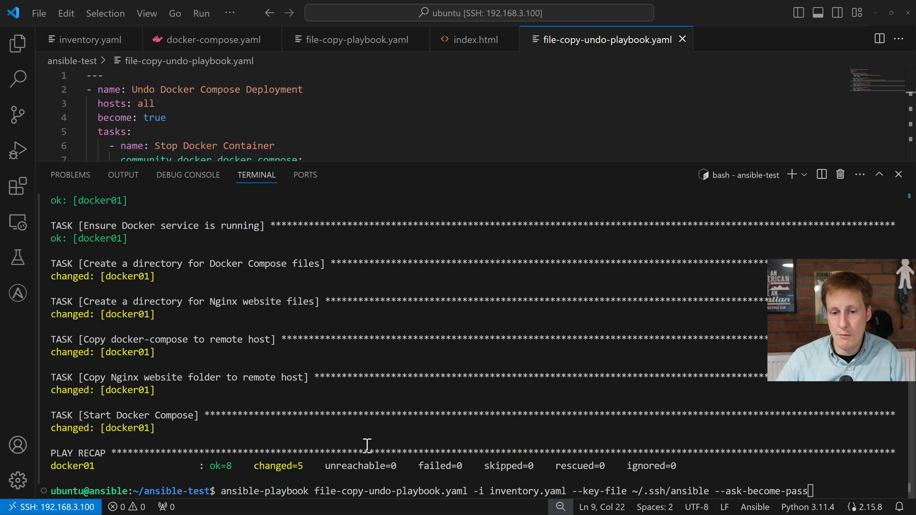
mouse_move(383, 492)
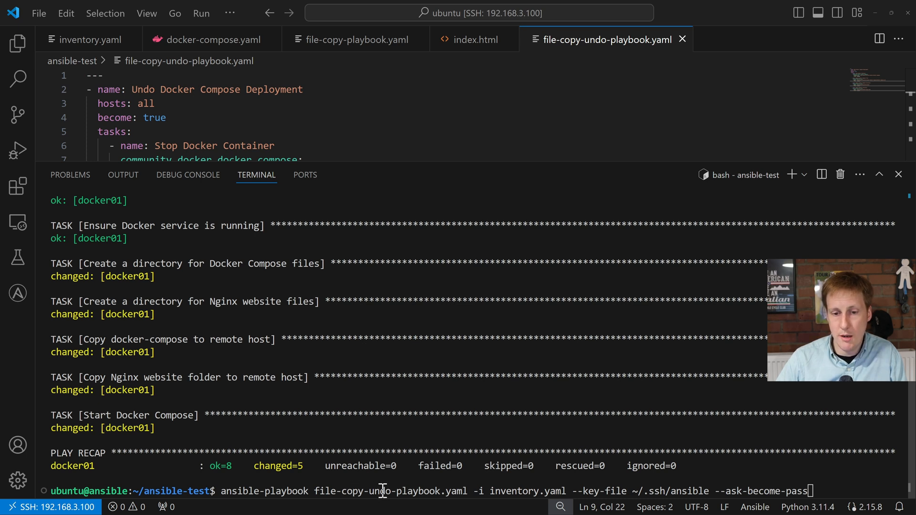
mouse_move(525, 255)
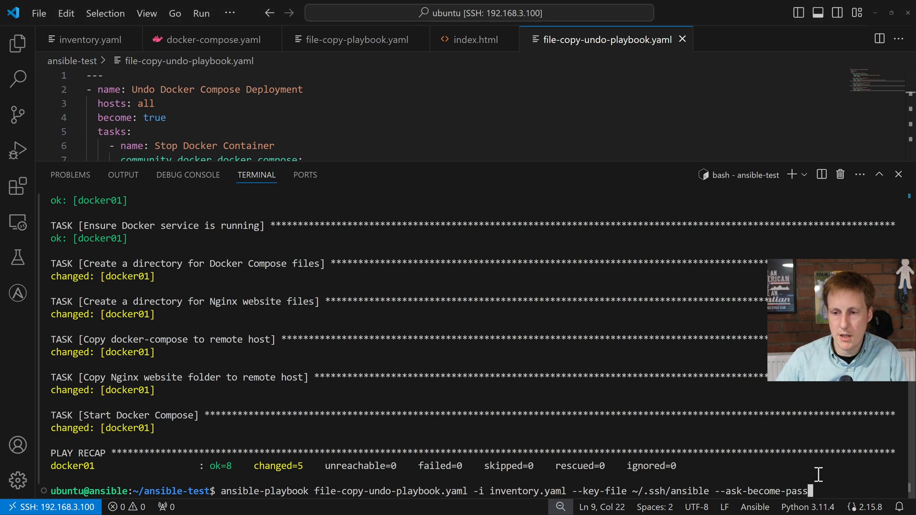
Run the undo playbook command and scroll to its recap: ok=5, changed=3
key("enter")
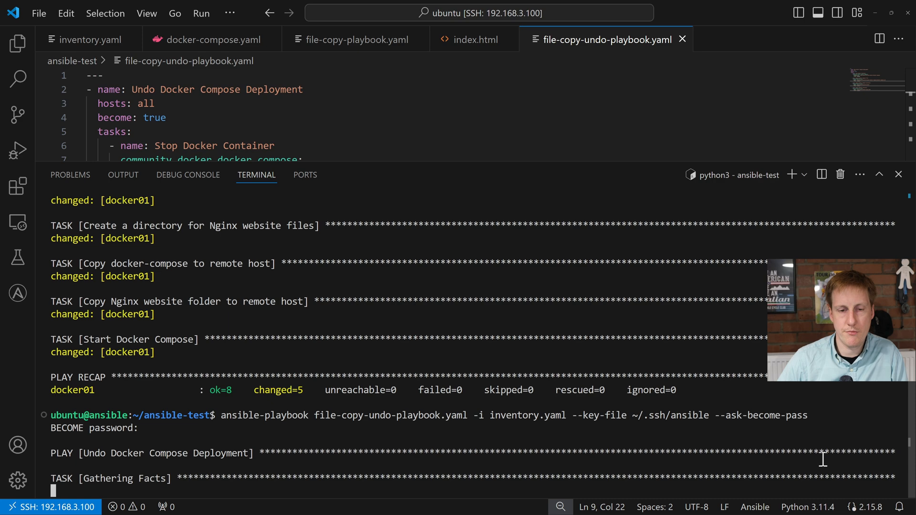
scroll("down", 3)
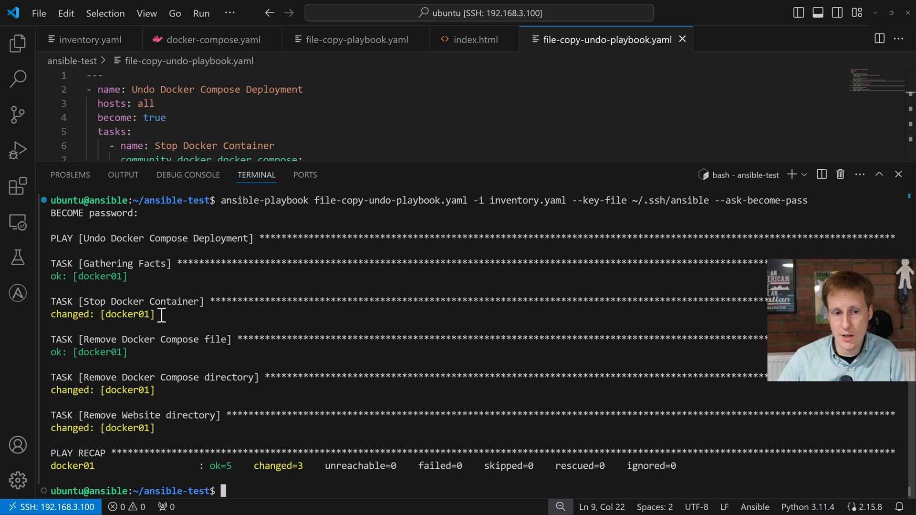
mouse_move(139, 352)
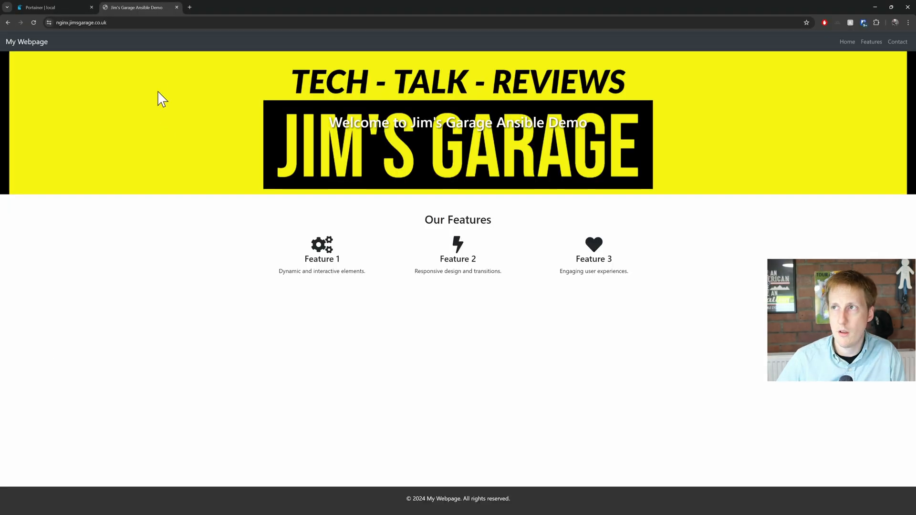
Reload the Nginx demo site and confirm it now returns 404 page not found
left_click(34, 23)
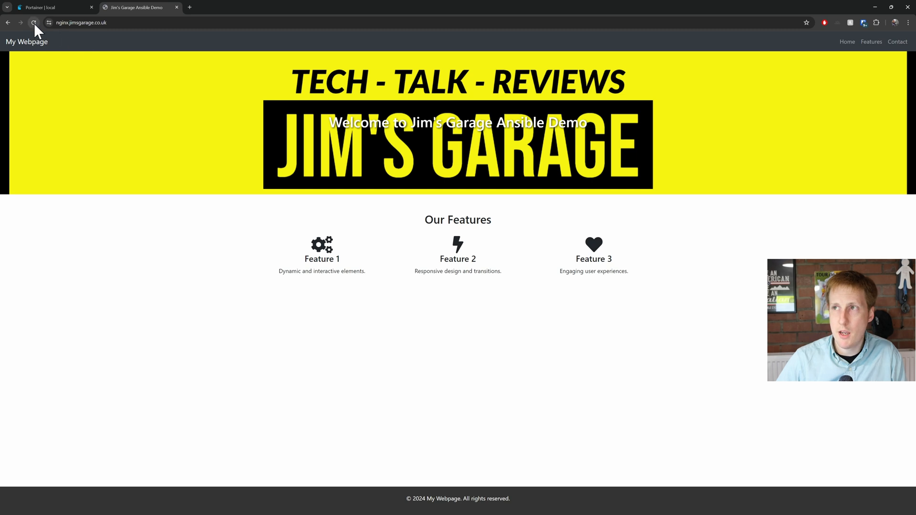
left_click(34, 22)
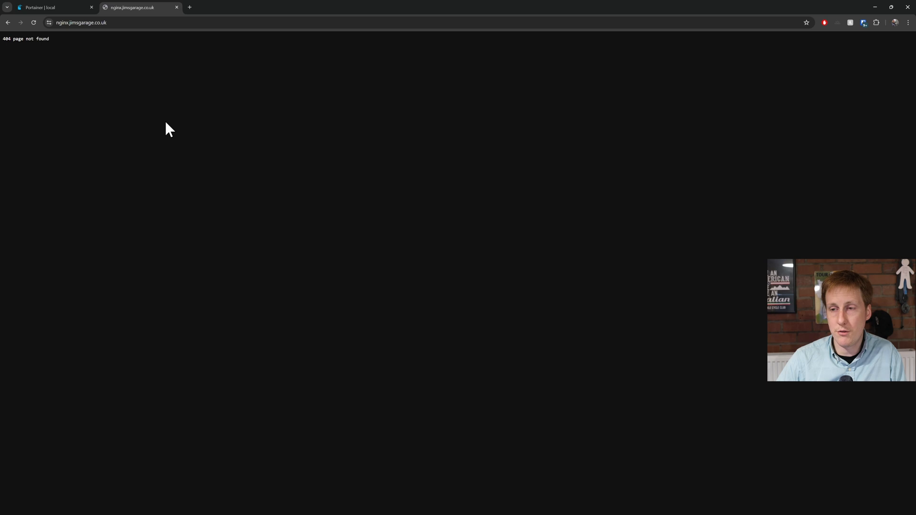
left_click(53, 7)
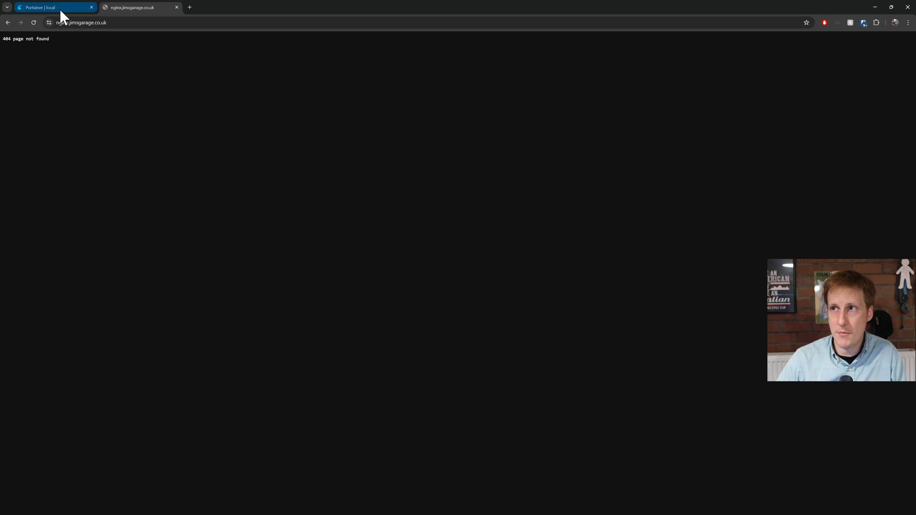
Reload the jimsgarage logs page showing no such container, then check the container list
left_click(52, 7)
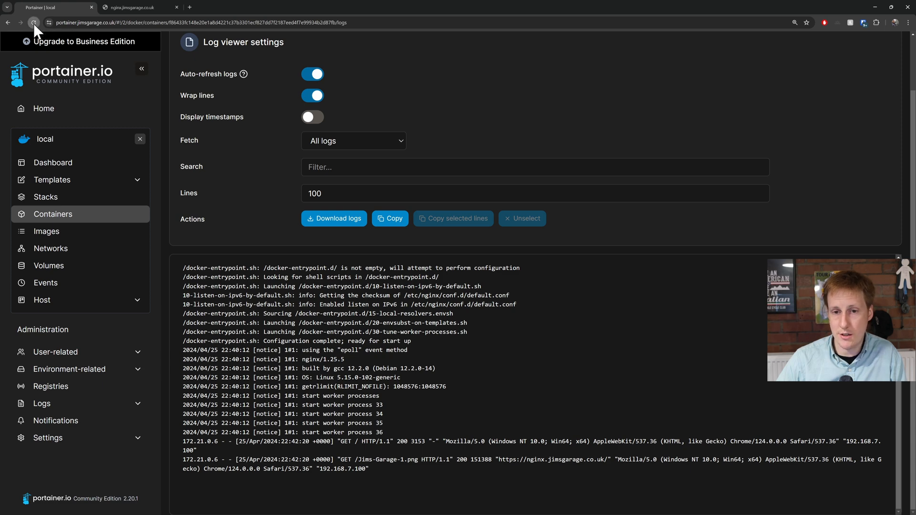
left_click(34, 22)
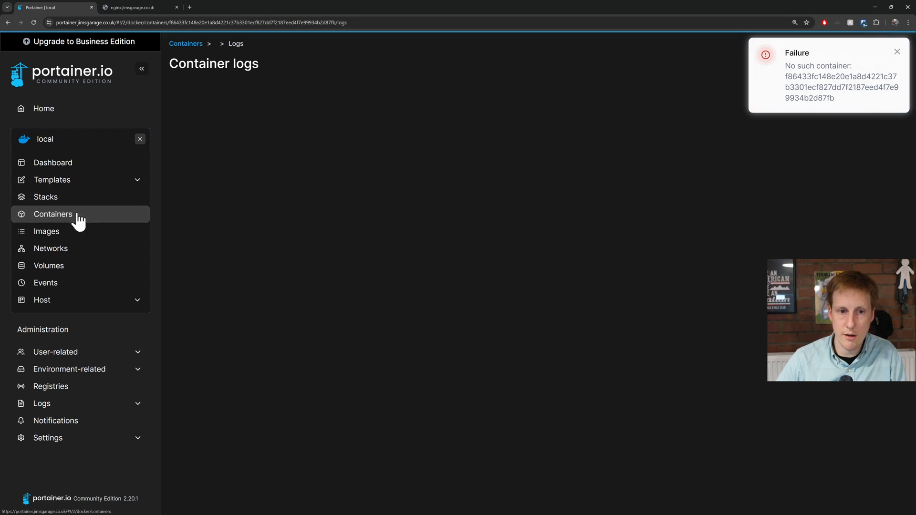
left_click(53, 214)
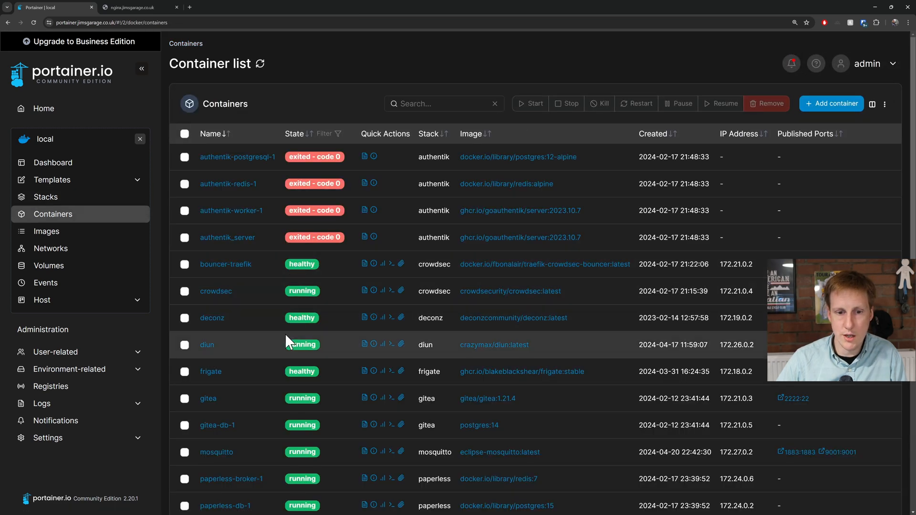
scroll("down", 3)
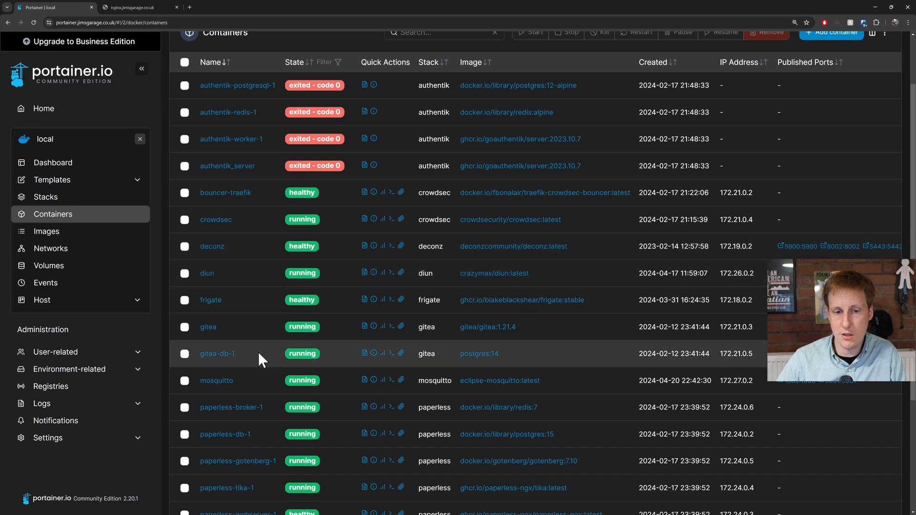